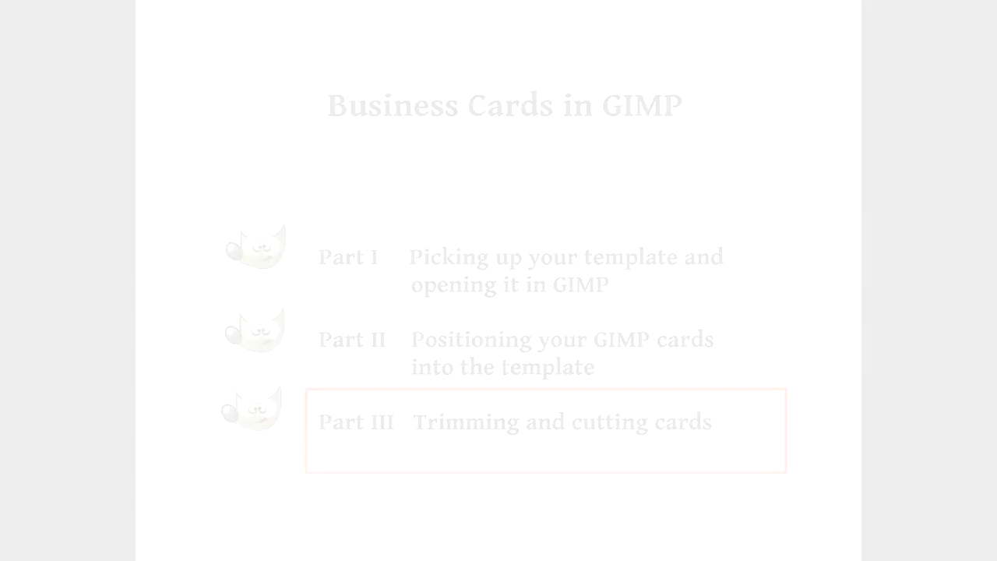
- Advance from the Business Cards in GIMP agenda slide to the paper guillotine cutter photo
left_click(561, 422)
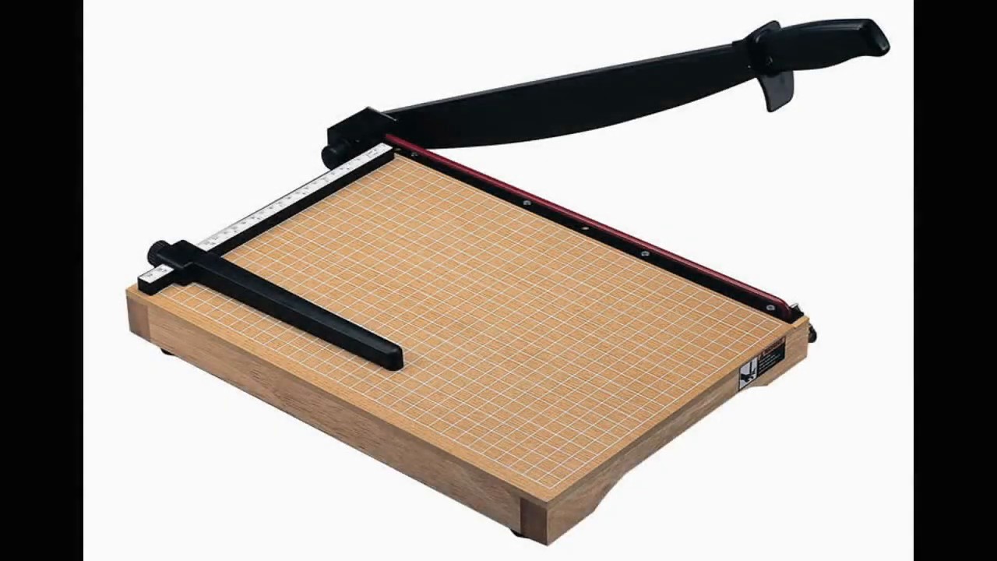